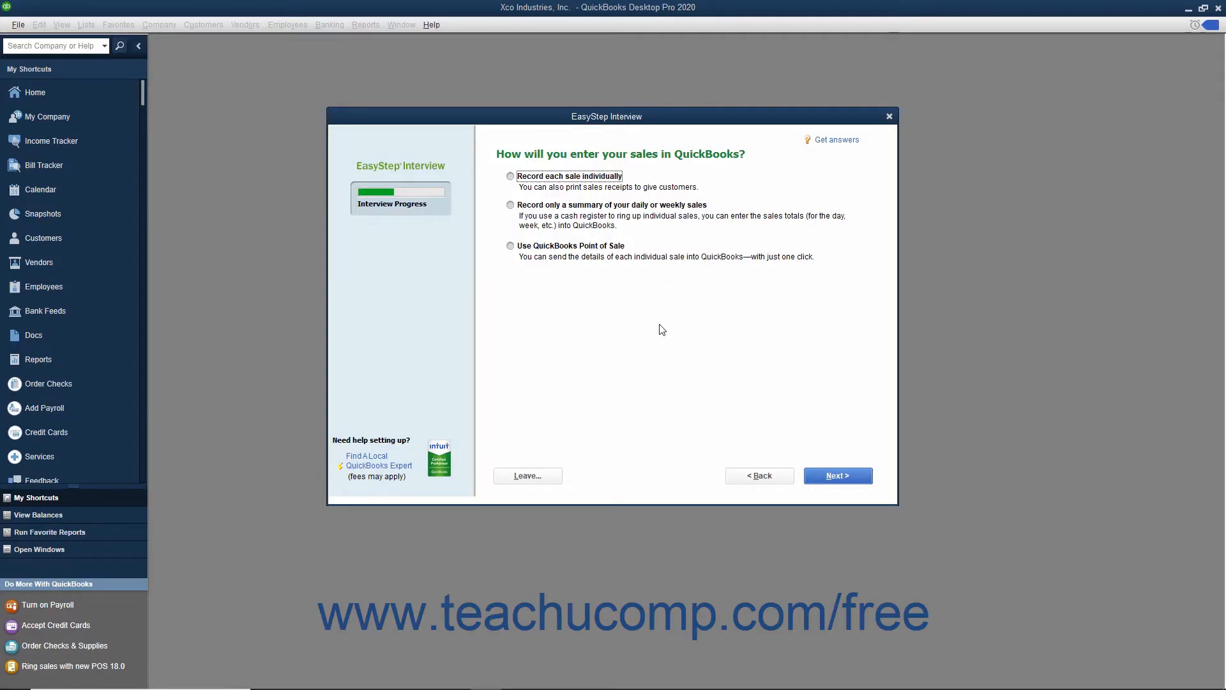
mouse_move(501, 457)
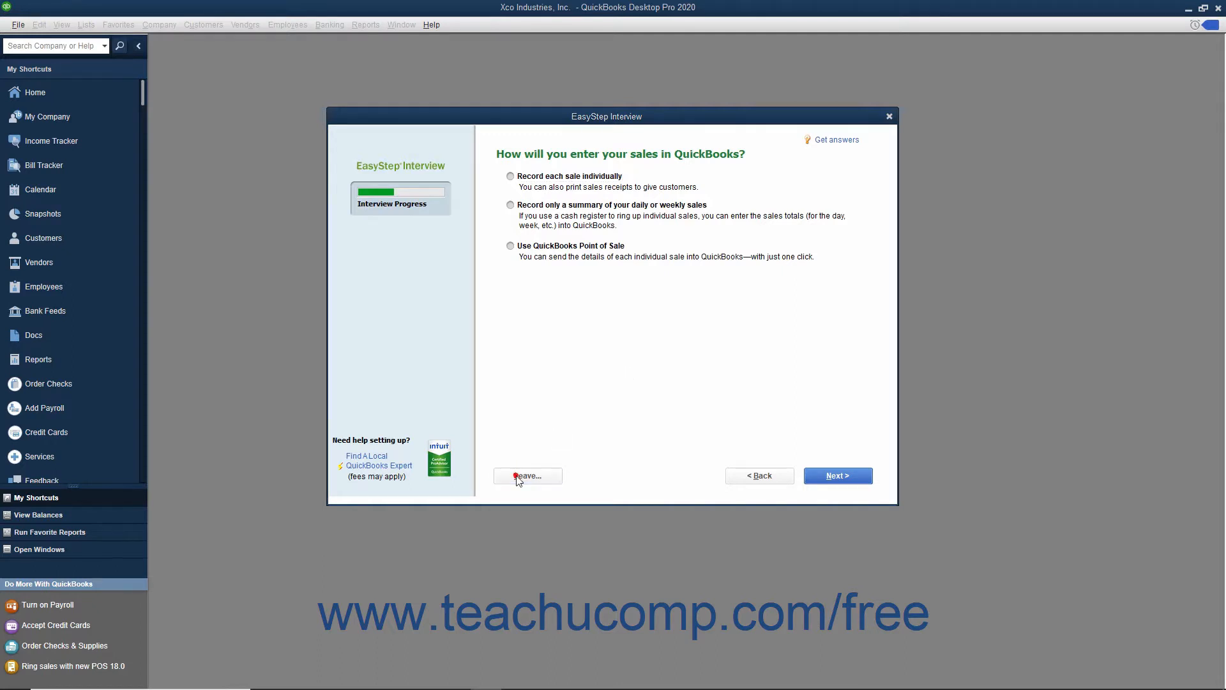
Step: Leave the EasyStep Interview and confirm saving and exiting it
click(528, 475)
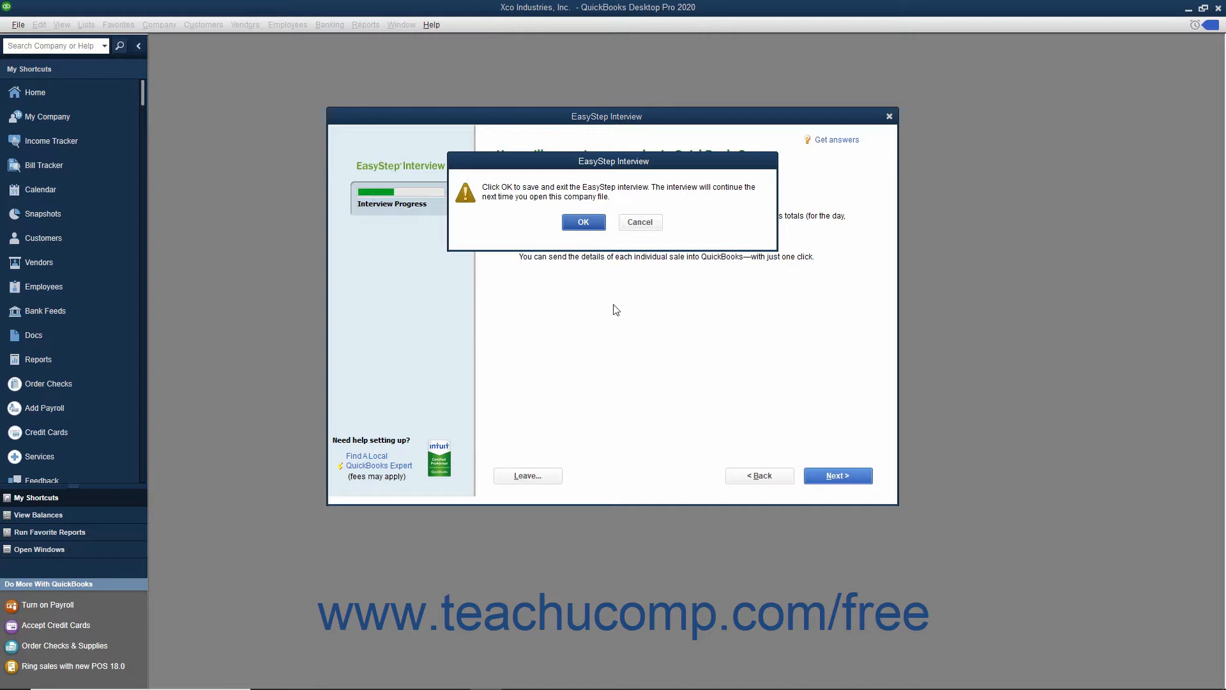
click(582, 221)
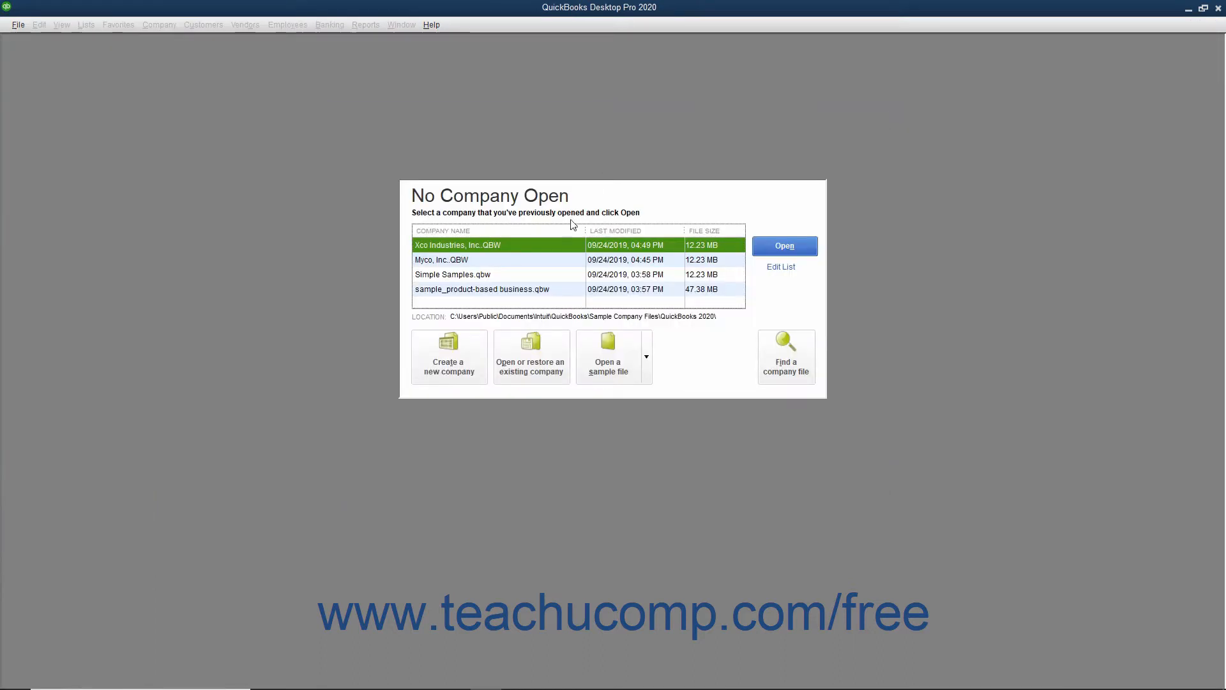
Step: Reopen Xco Industries, Inc.QBW, confirm the password setup and acknowledge the interview resuming
click(540, 247)
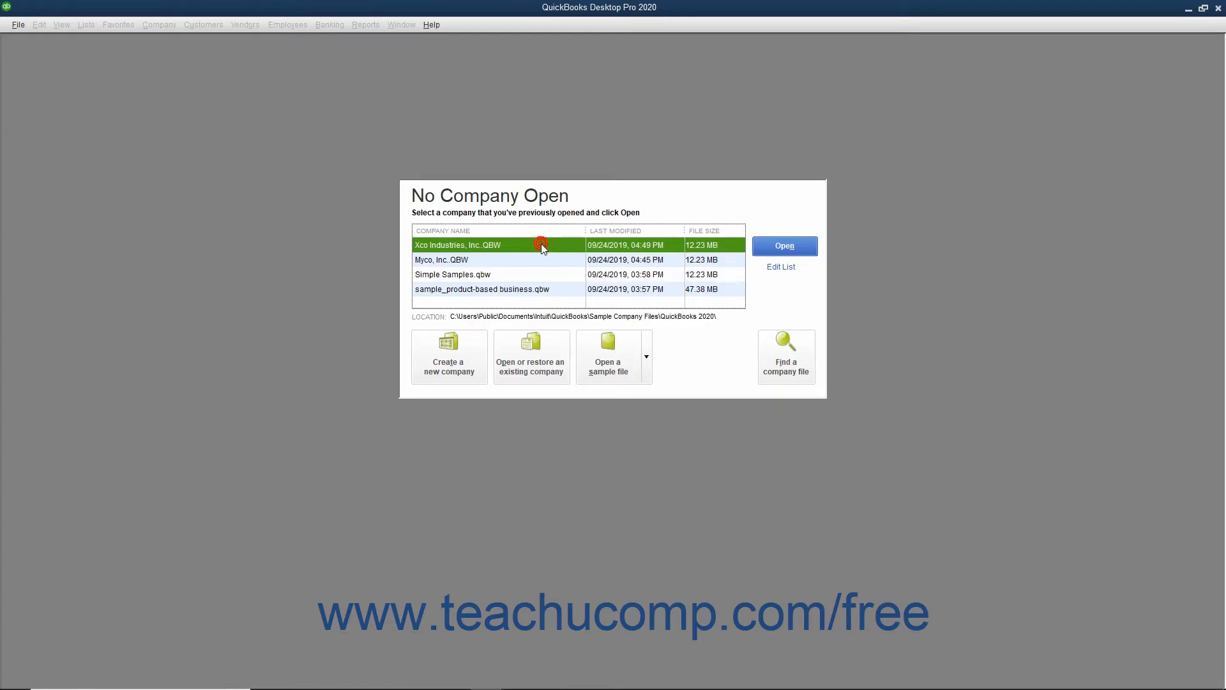
click(783, 245)
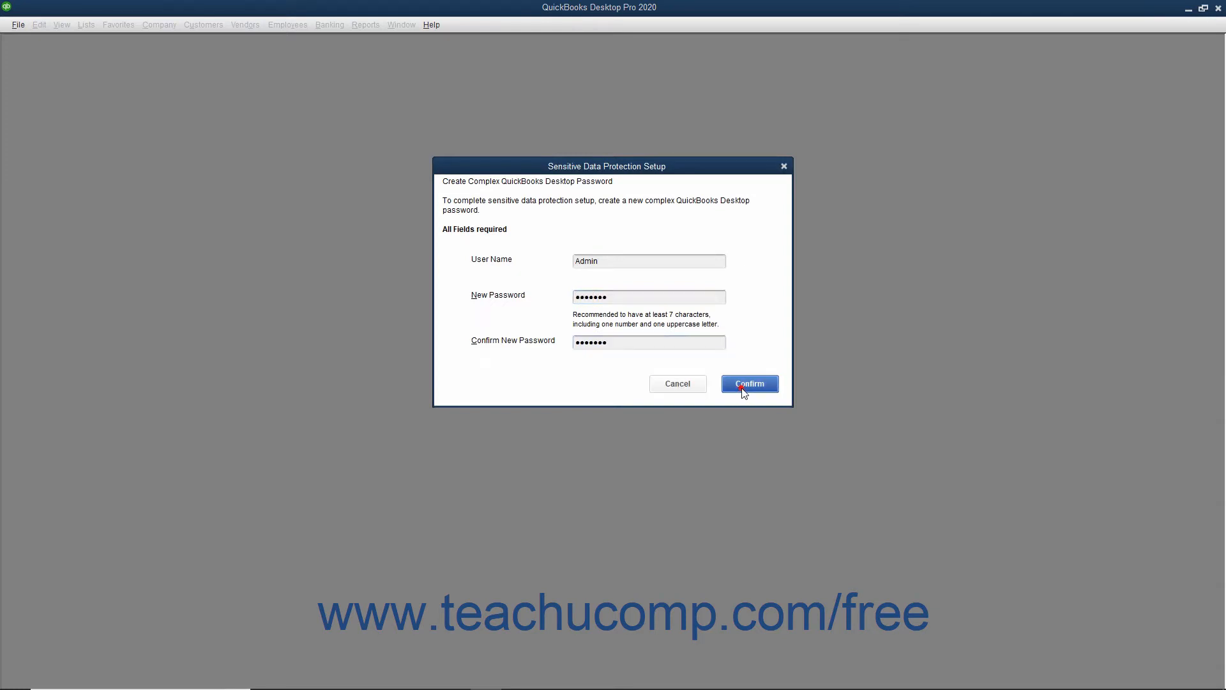
click(748, 383)
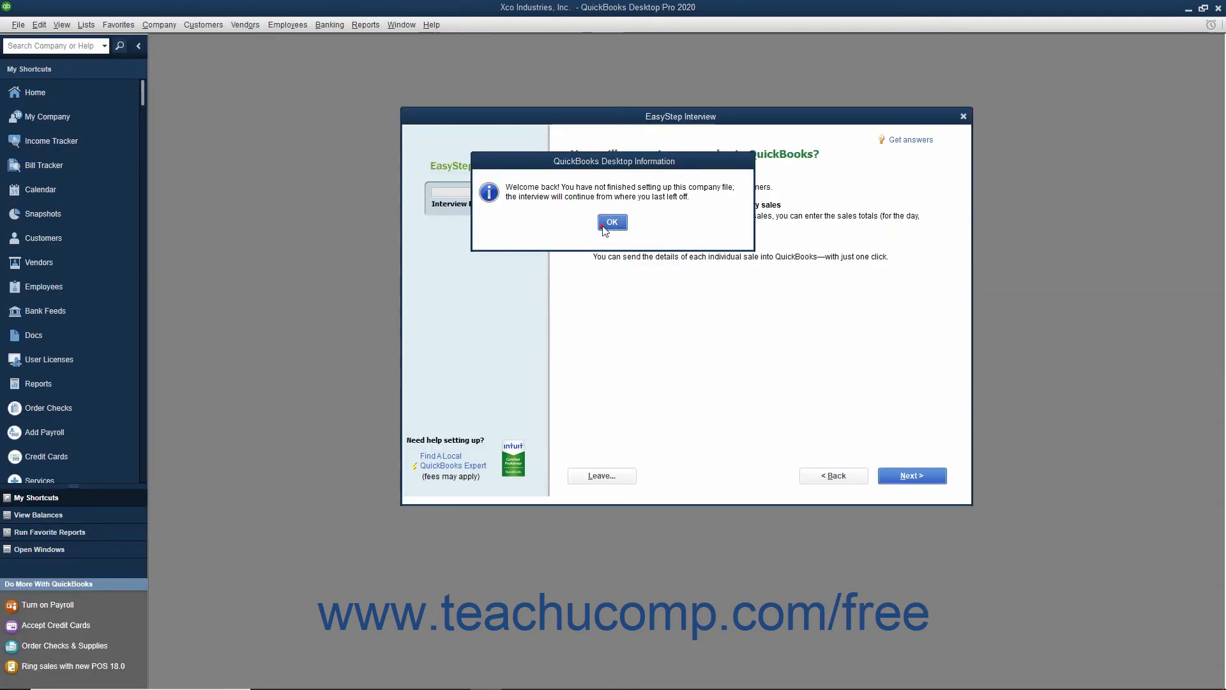
click(612, 222)
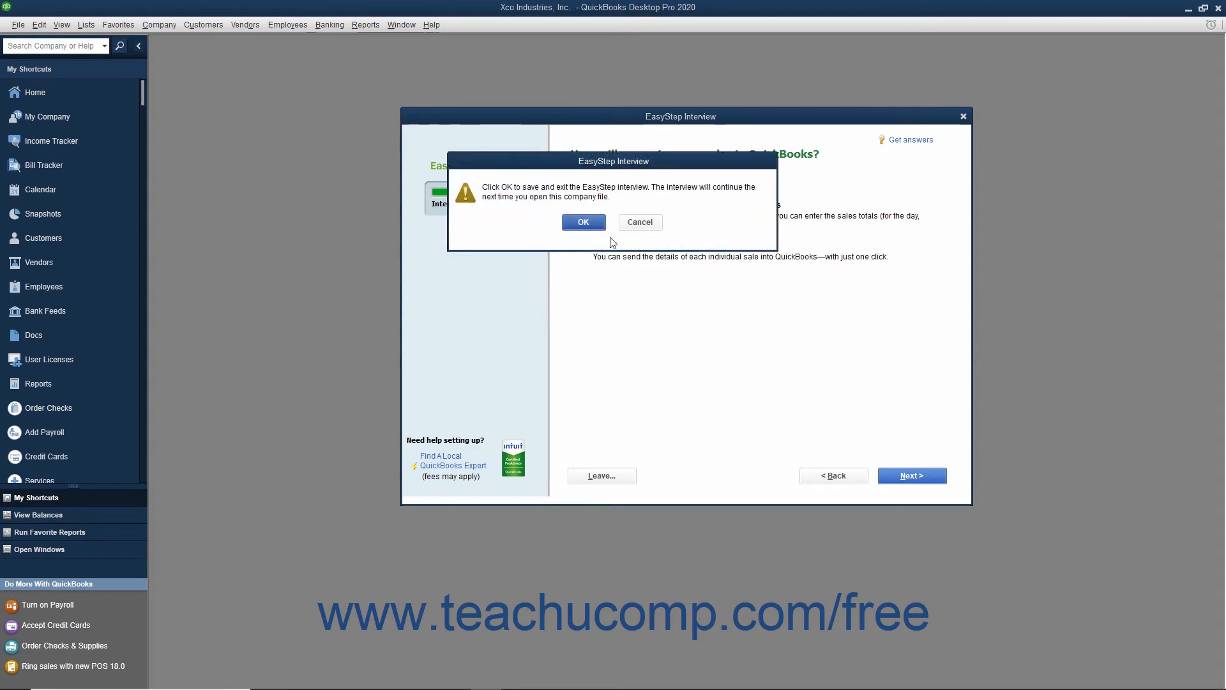
Step: Confirm exiting the interview, then open the Myco, Inc.QBW company file
click(582, 221)
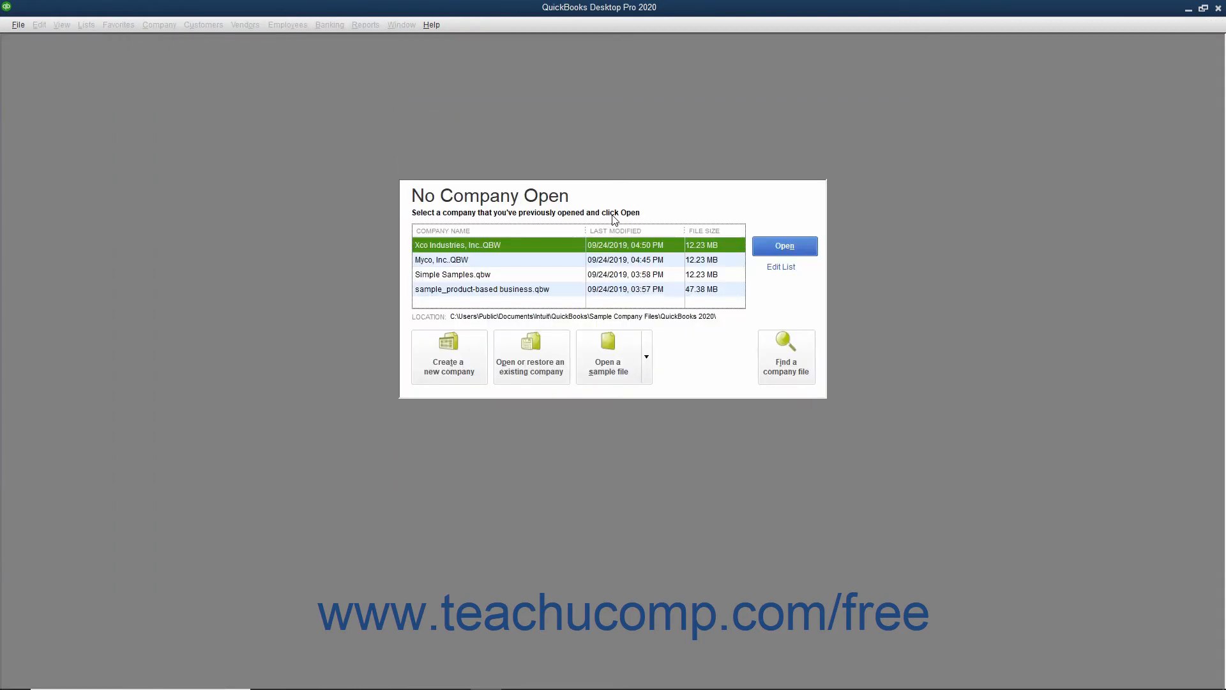
click(505, 259)
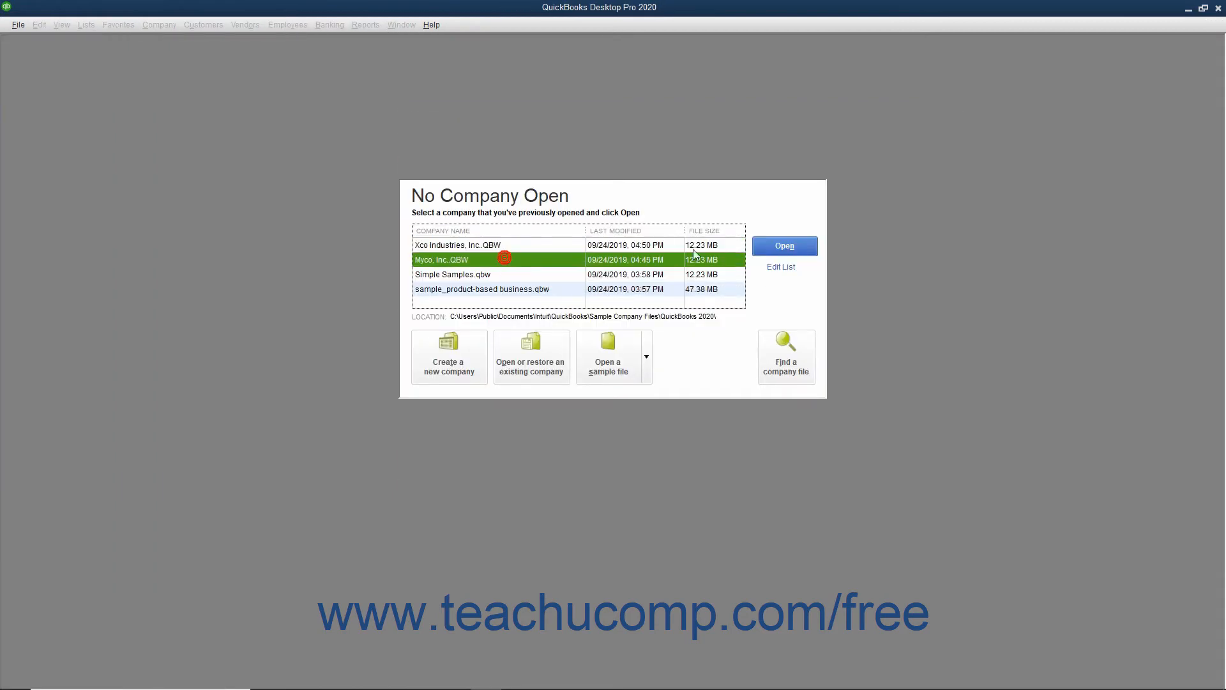
click(783, 245)
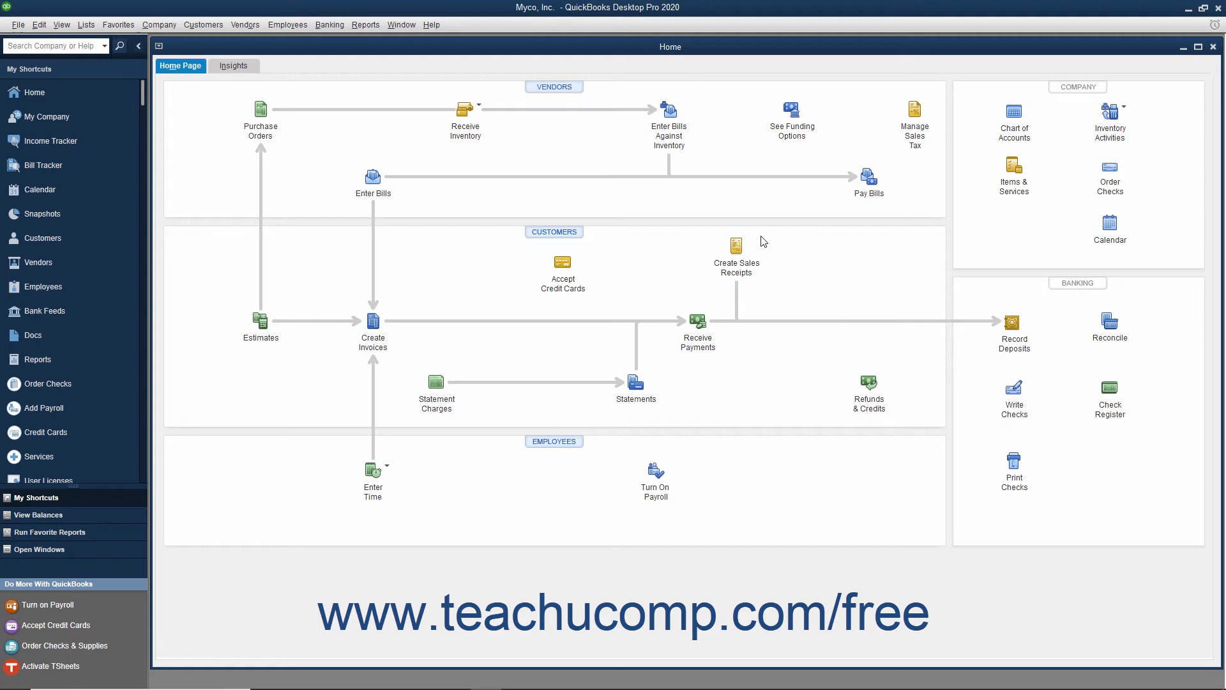
mouse_move(327, 213)
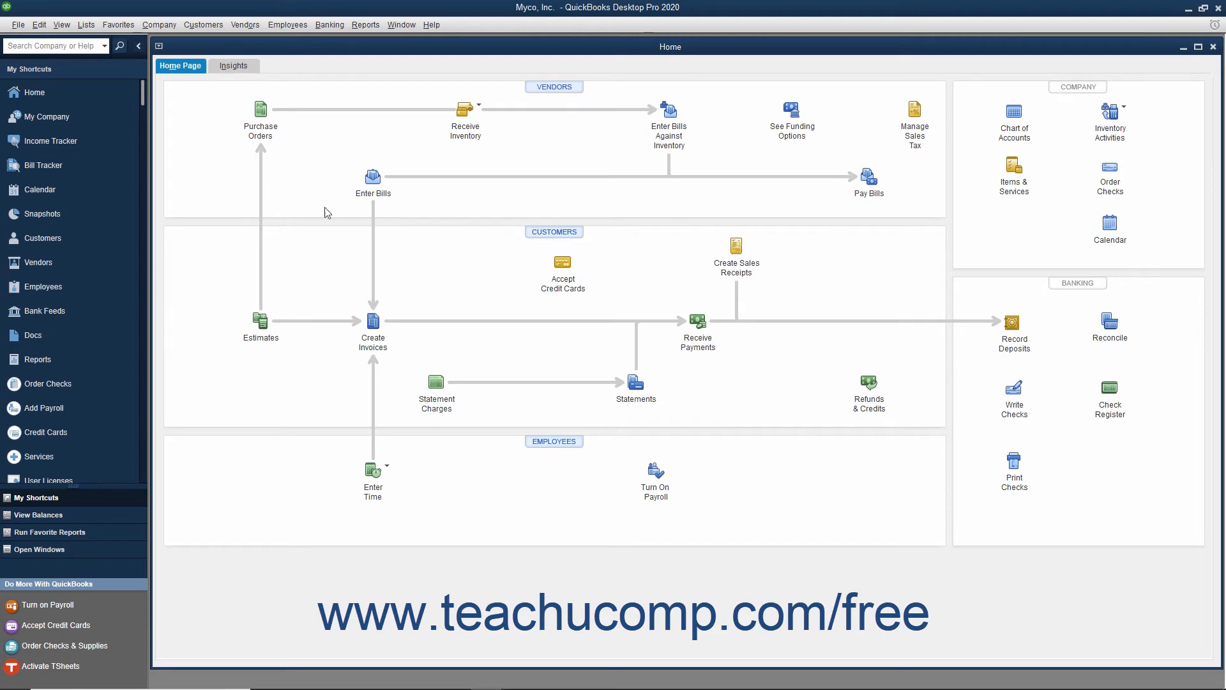
Step: Open Edit > Preferences and browse the Accounting, Calendar and Bills categories
click(38, 24)
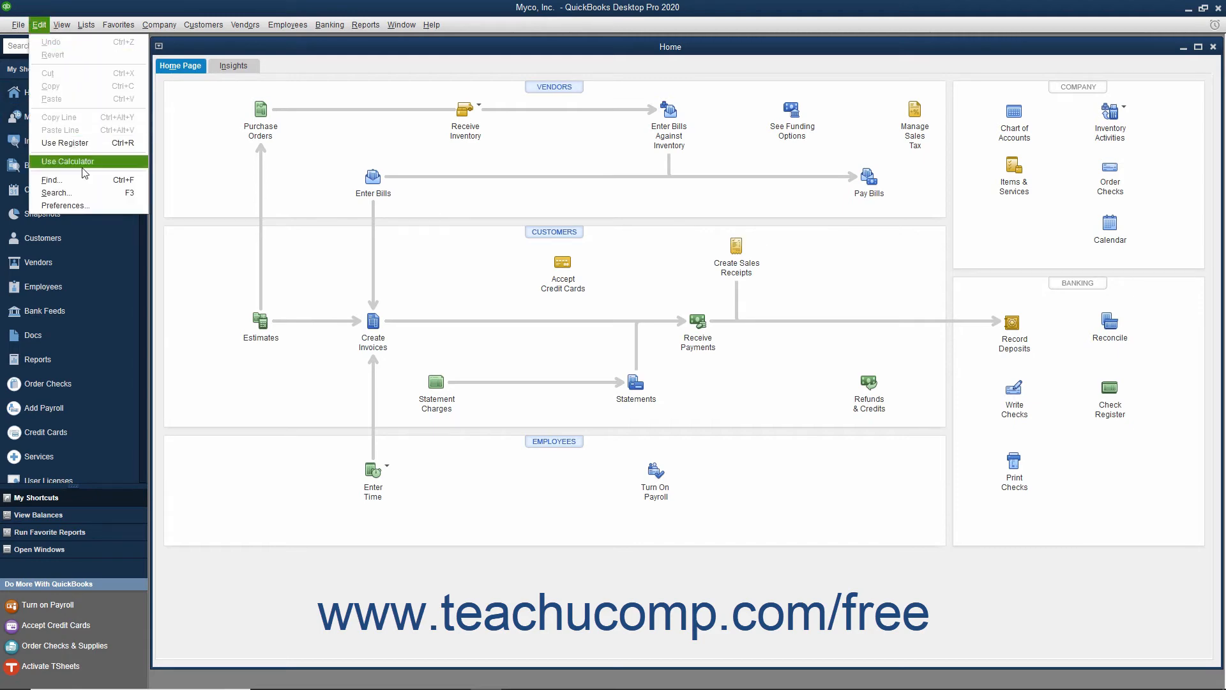
click(65, 205)
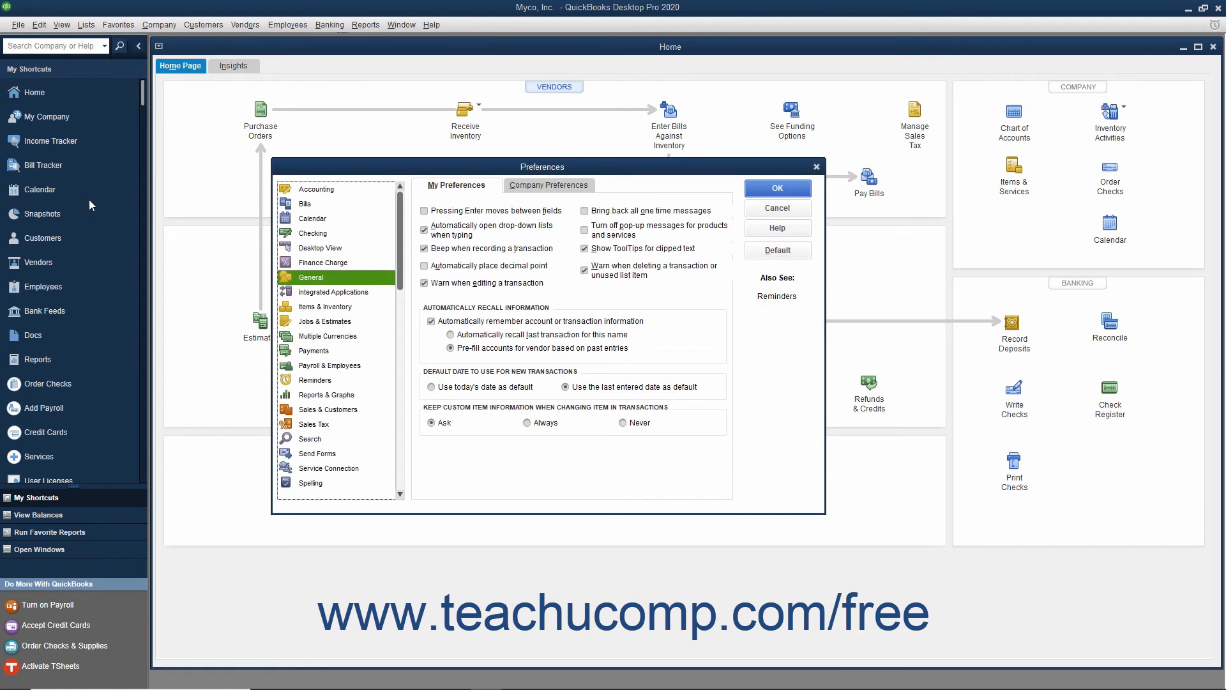
mouse_move(321, 279)
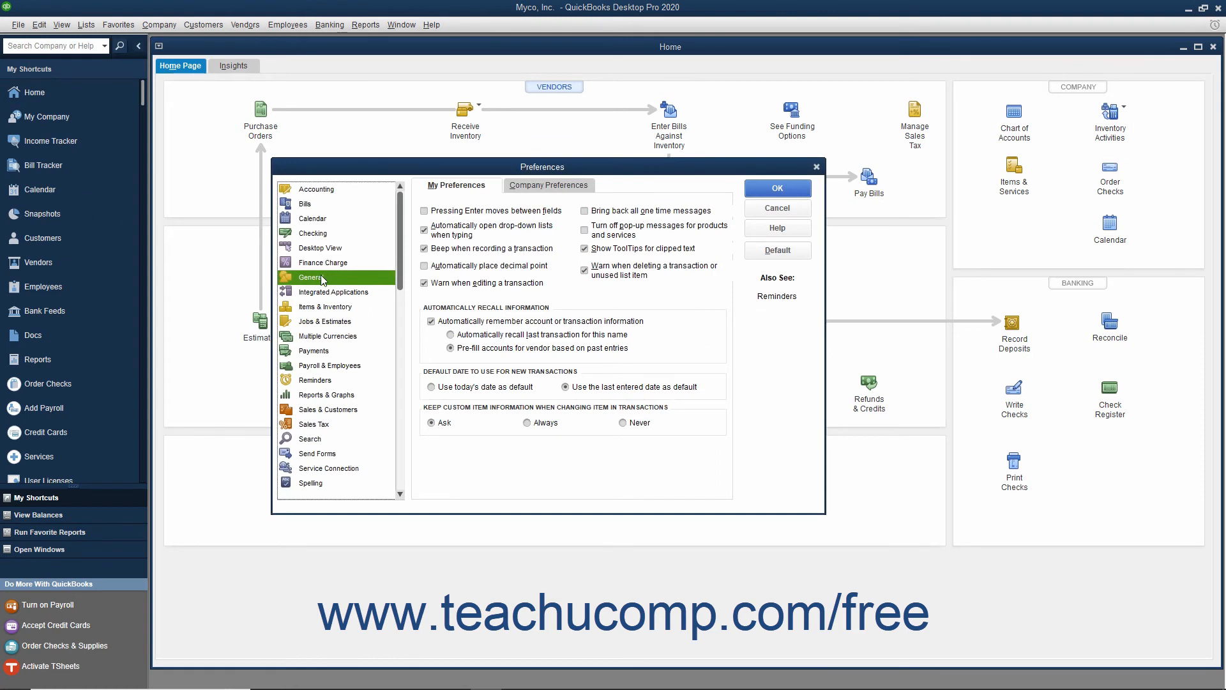
click(316, 190)
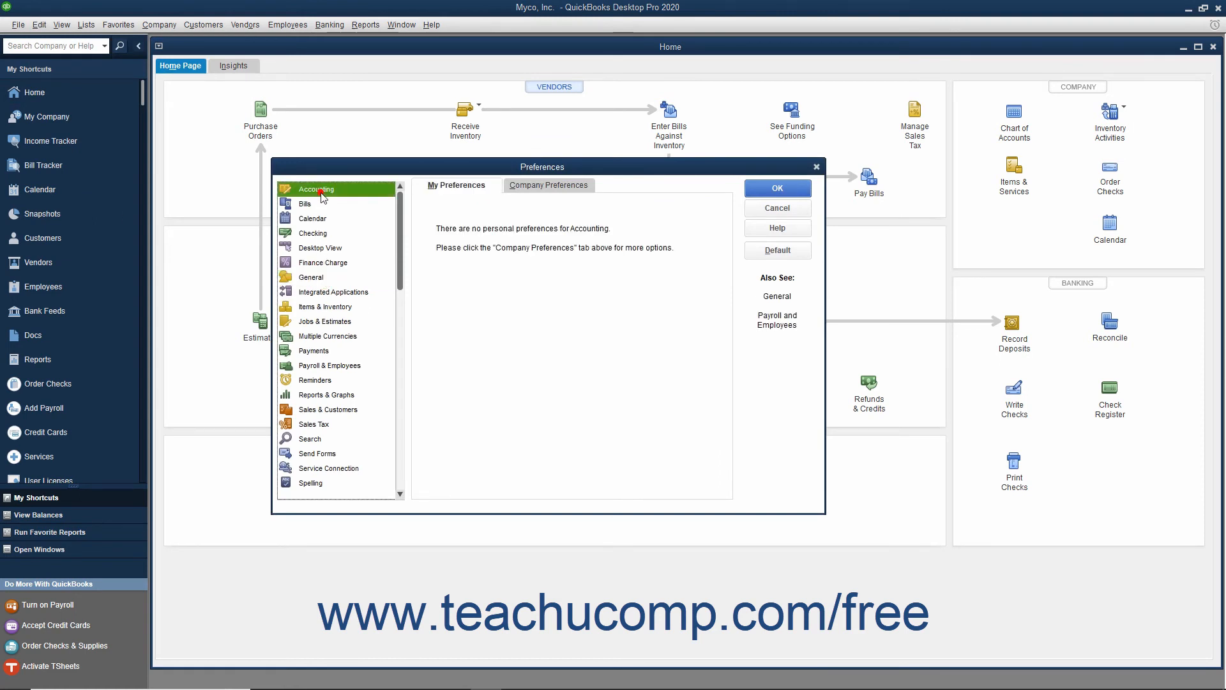
click(312, 219)
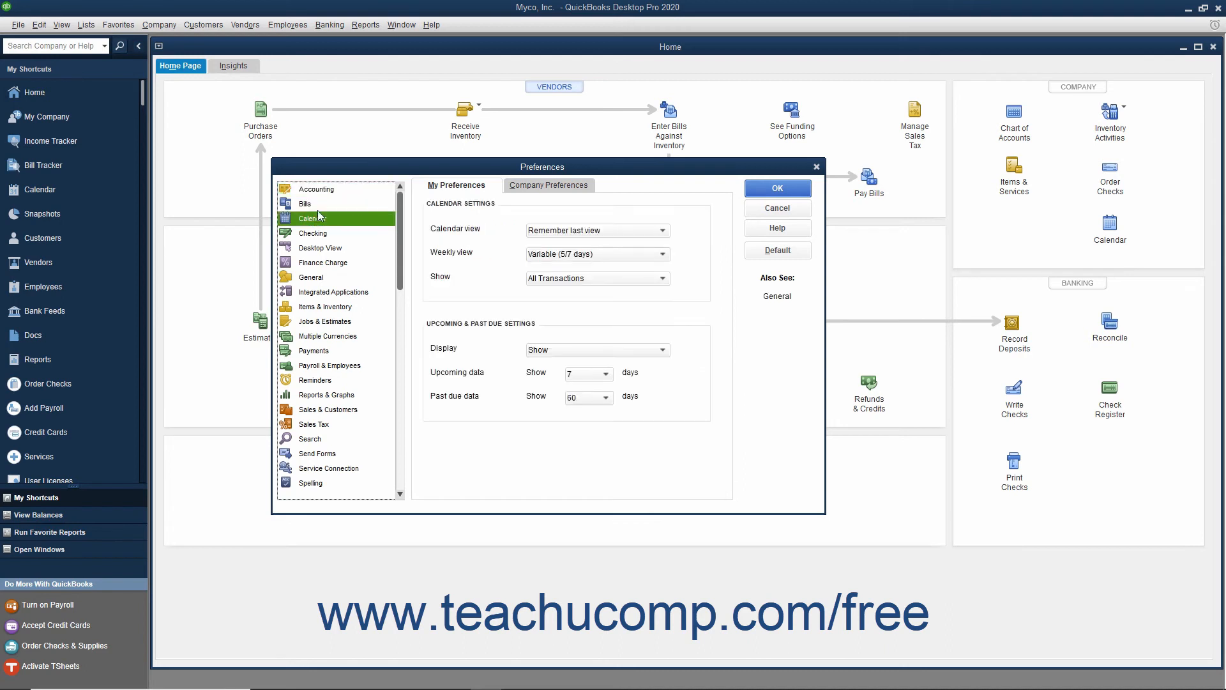
click(305, 203)
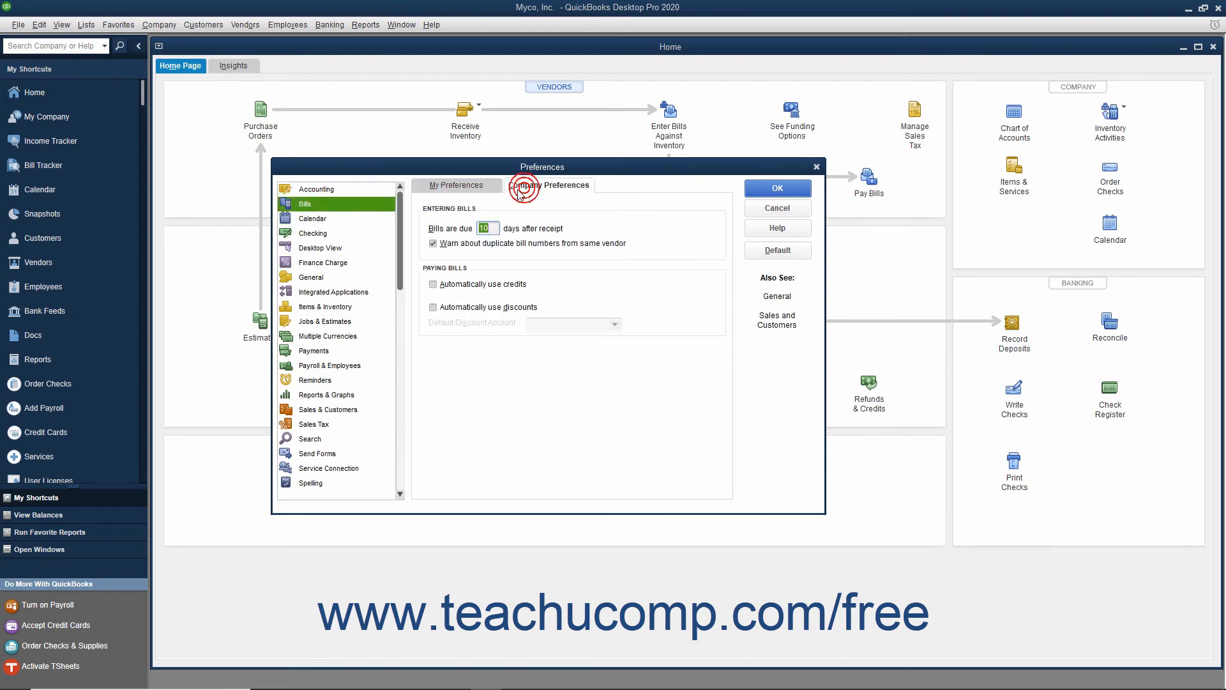